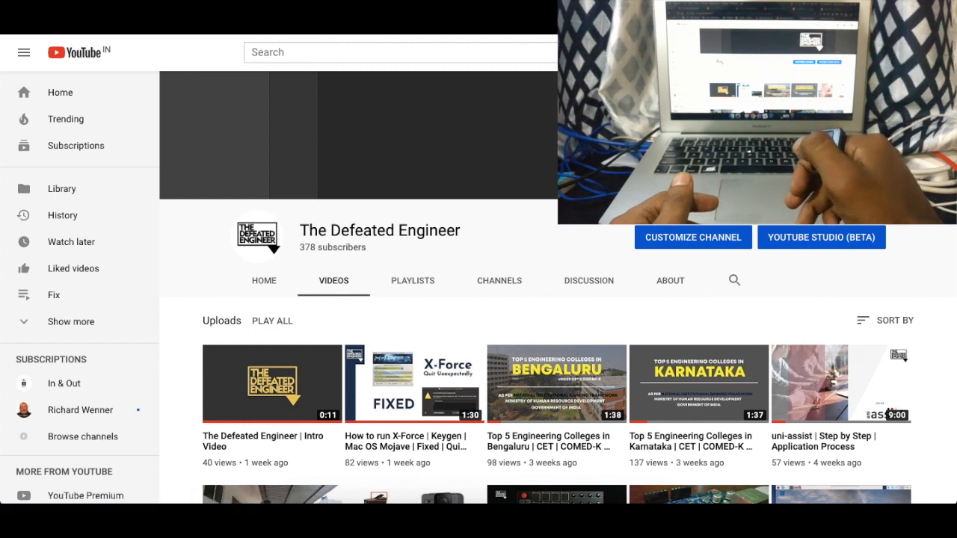
Bring up Chrome's page actions menu (reload, save, print, translate) over the channel page
scroll(down, 3)
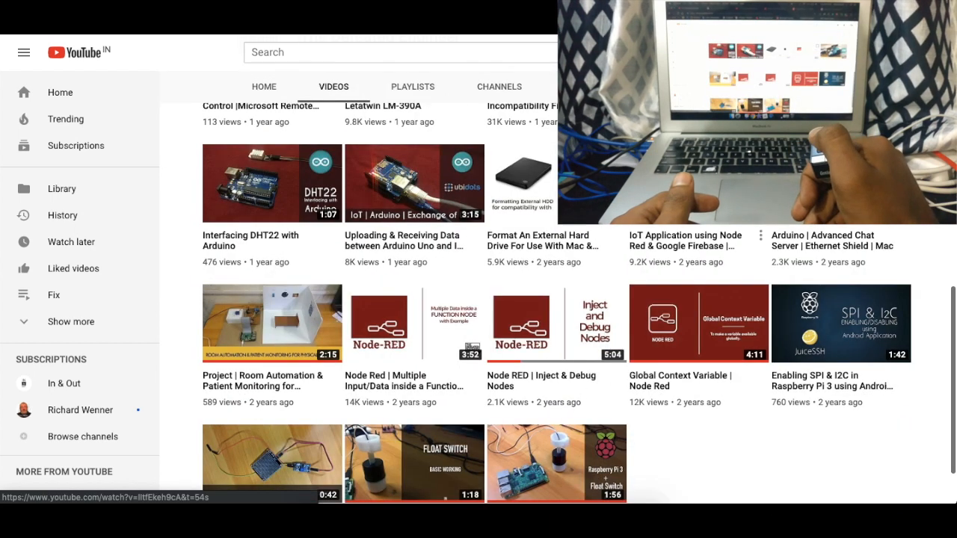
scroll(up, 3)
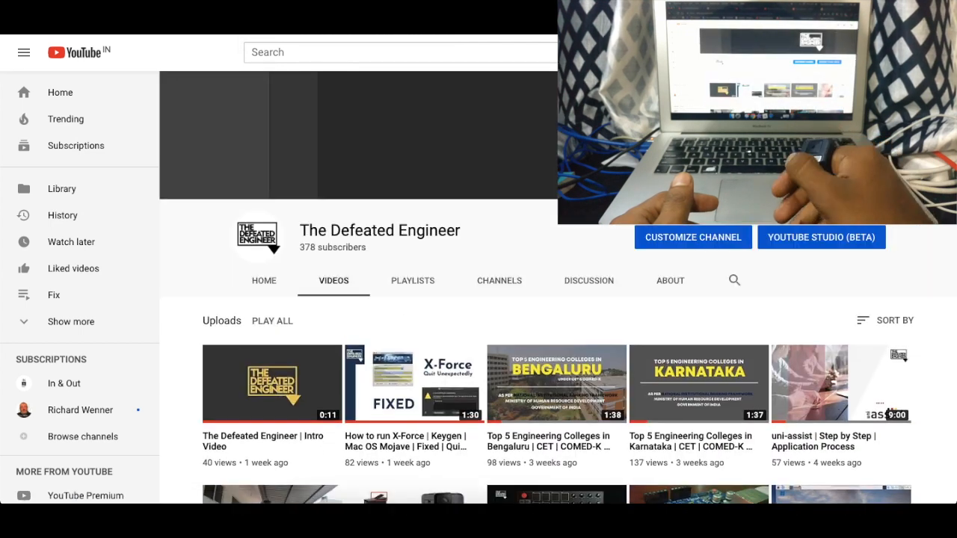
right_click(747, 314)
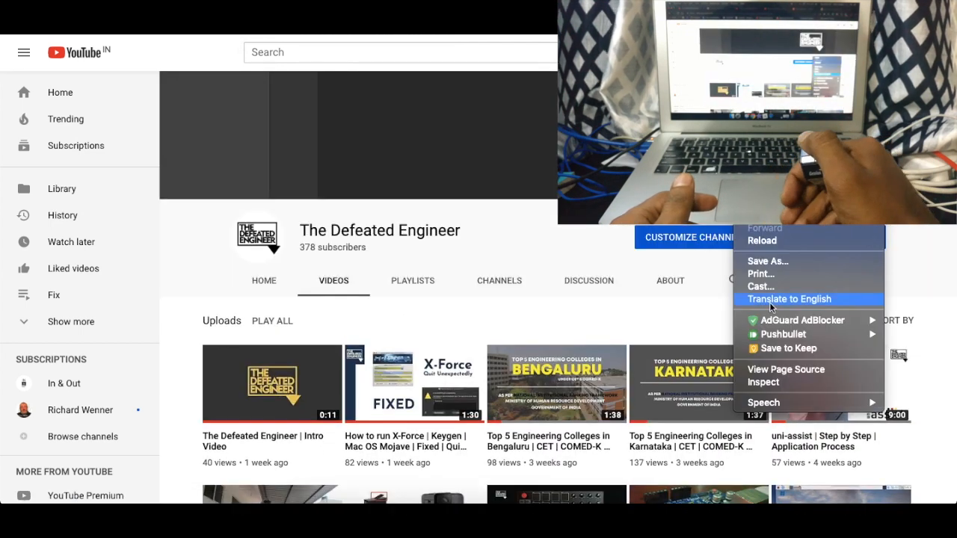
mouse_move(895, 339)
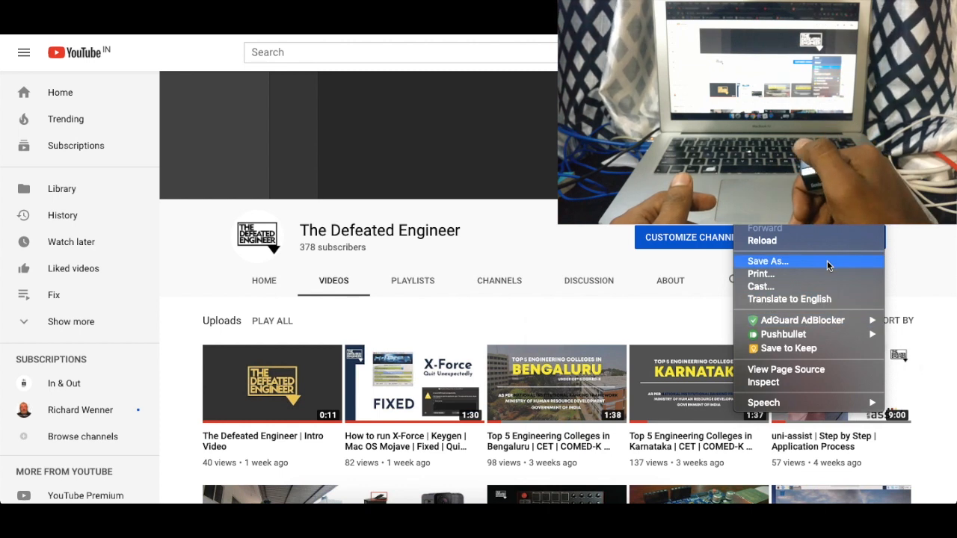
mouse_move(820, 240)
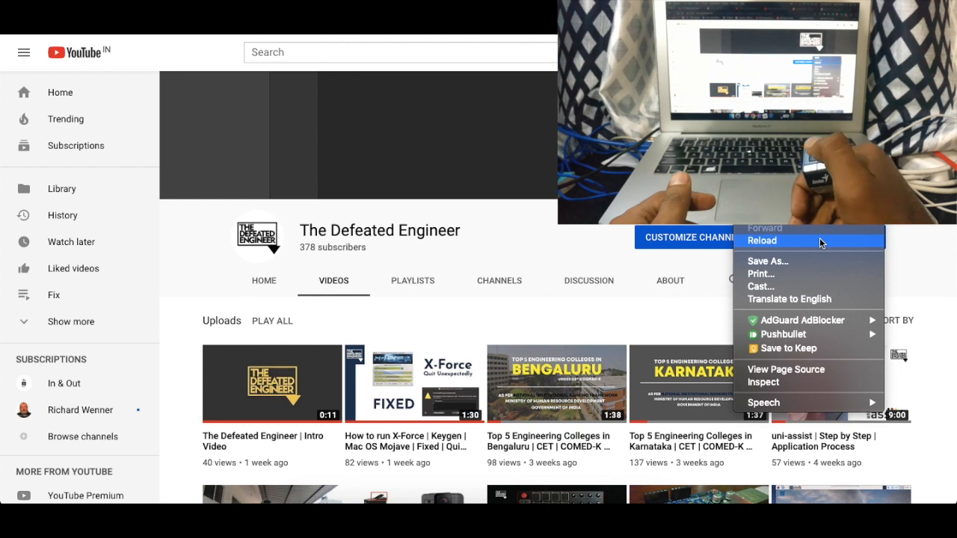